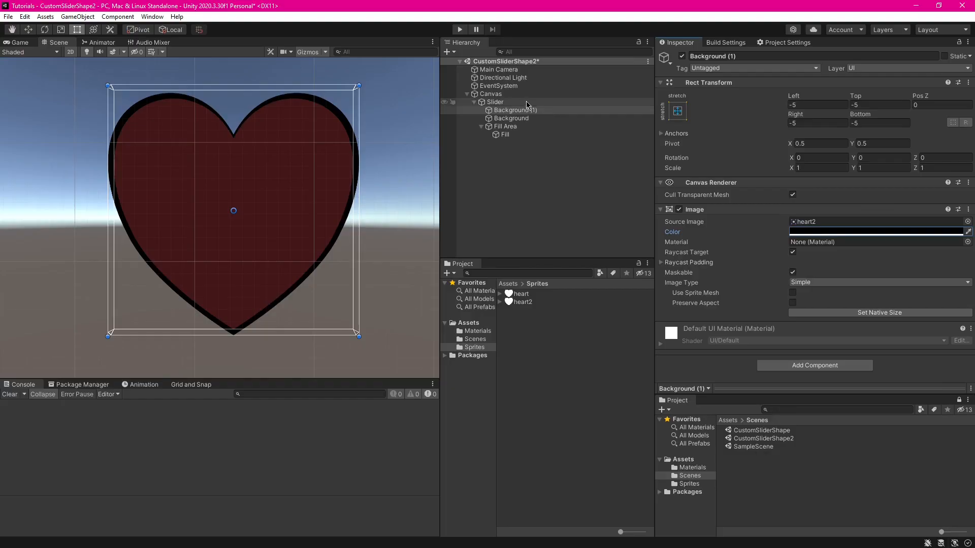
# Delete the old heart Canvas with its slider, leaving only camera, light and event system
pyautogui.click(495, 102)
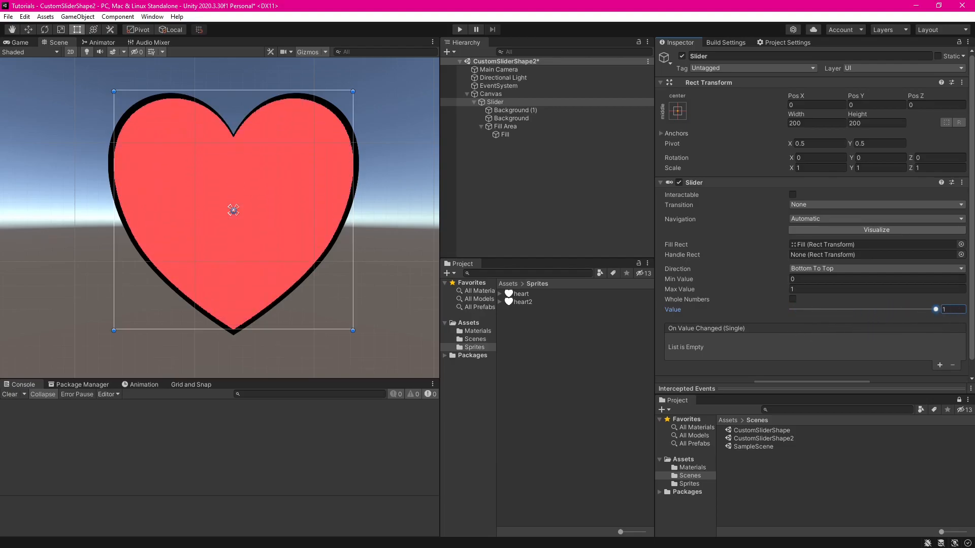
pyautogui.click(459, 29)
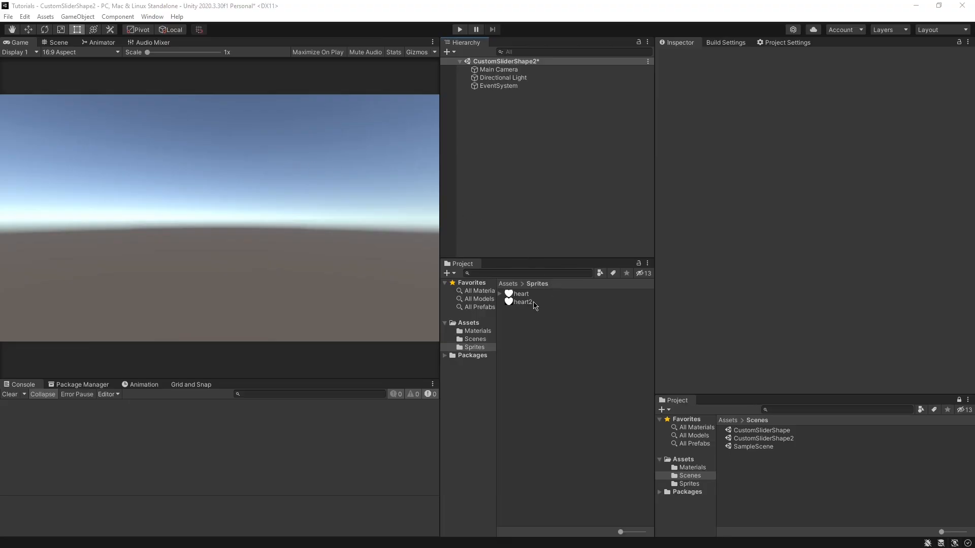
# Set heart2's Texture Type to Sprite (2D and UI) in its import settings
pyautogui.click(523, 302)
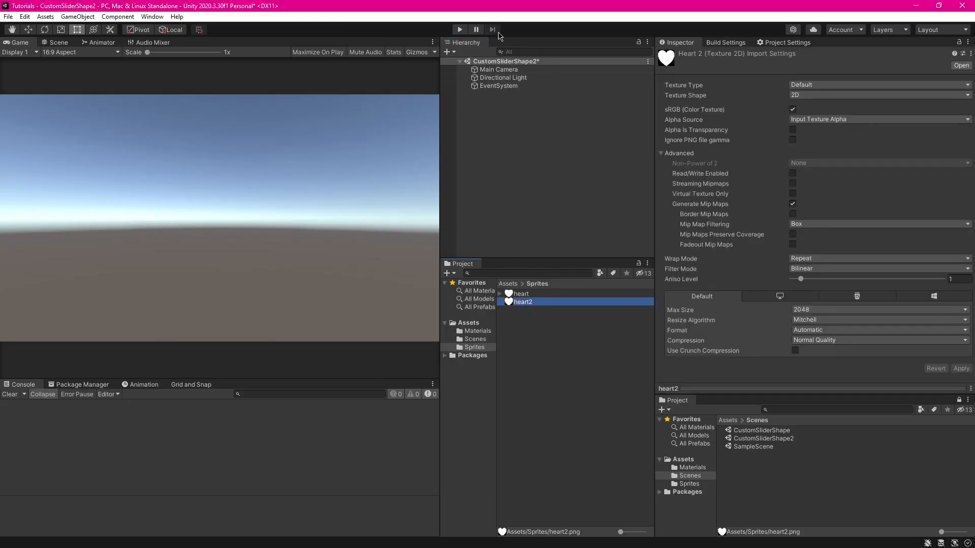
pyautogui.moveTo(539, 308)
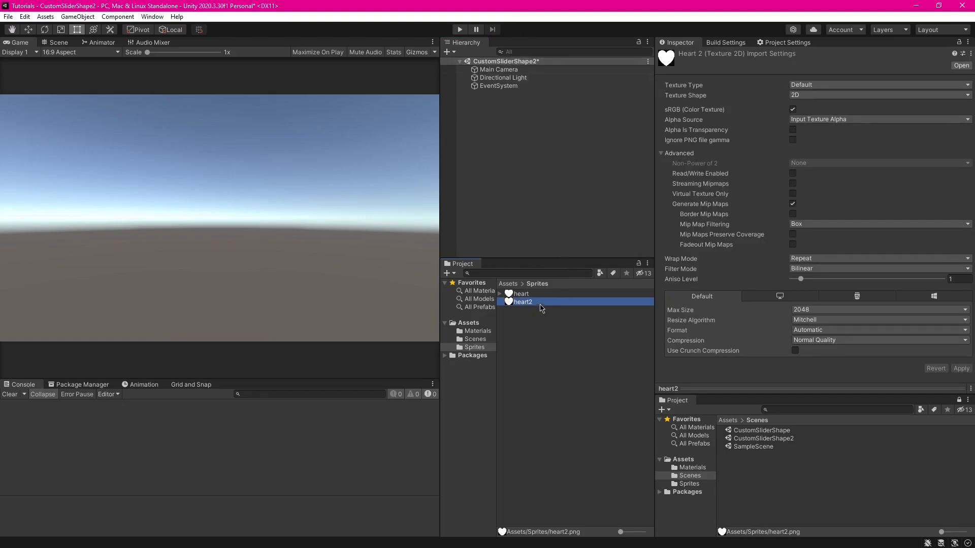
pyautogui.moveTo(521, 304)
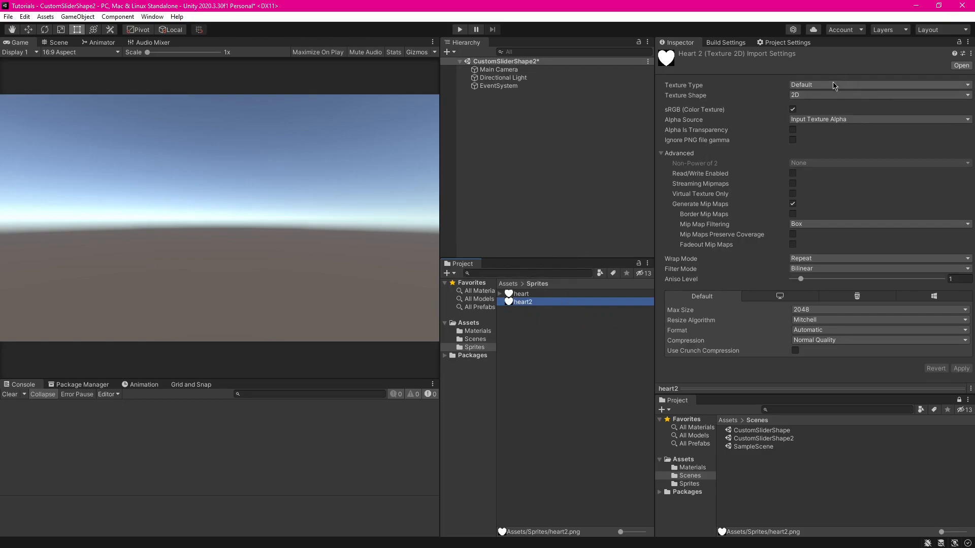
pyautogui.moveTo(832, 85)
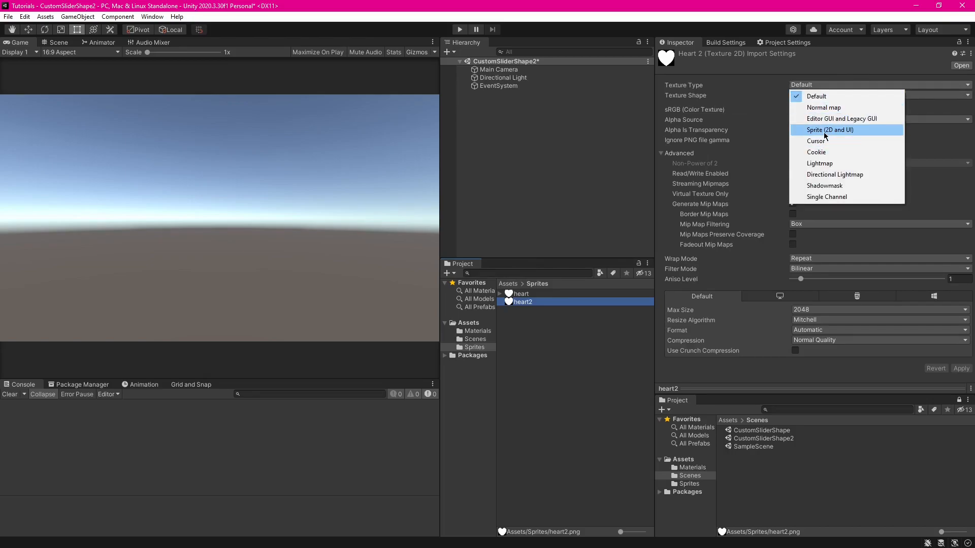
pyautogui.moveTo(828, 129)
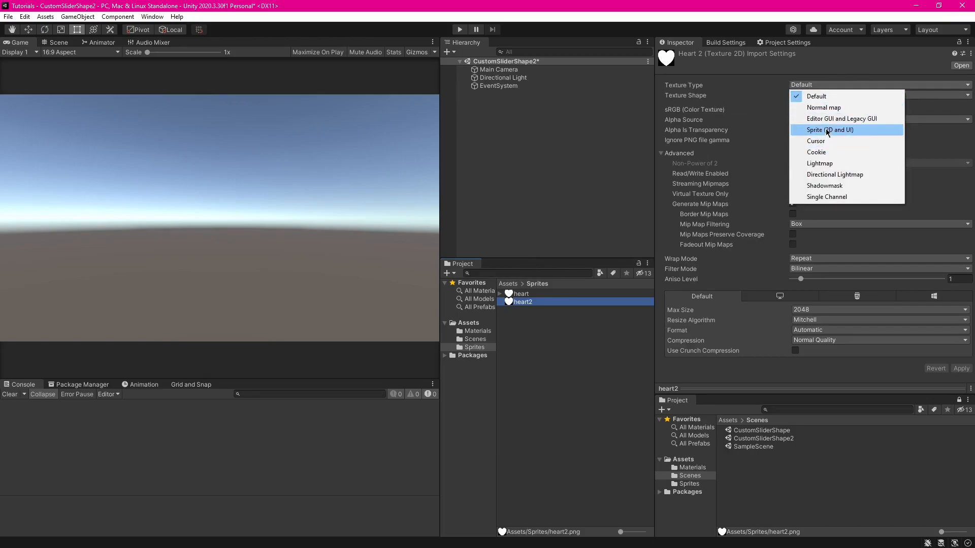
pyautogui.click(829, 130)
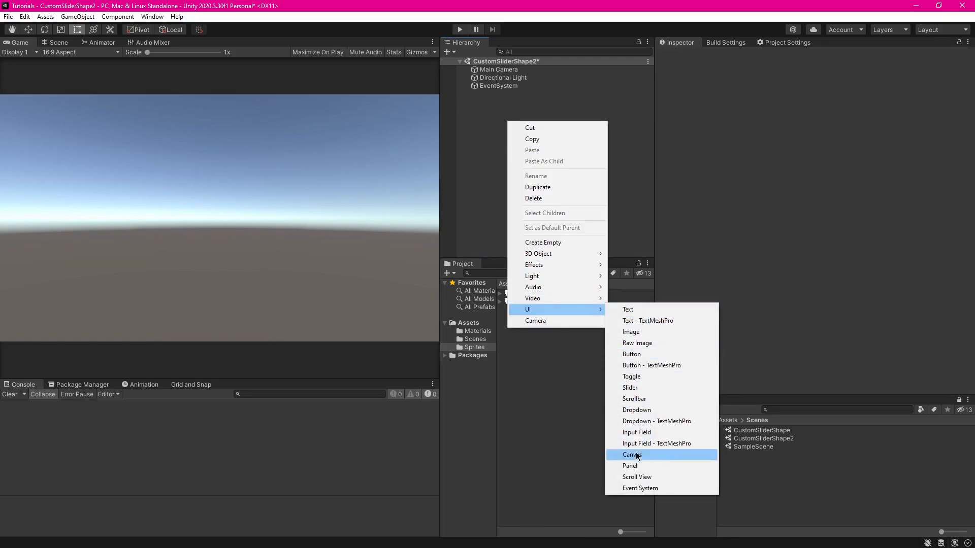
pyautogui.moveTo(646, 433)
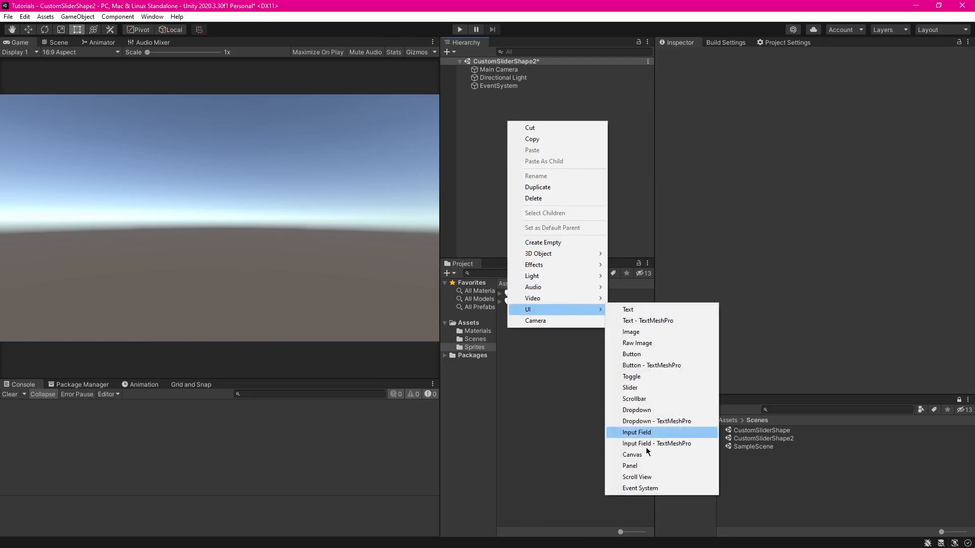
# Create a new UI Canvas in the scene hierarchy
pyautogui.click(631, 455)
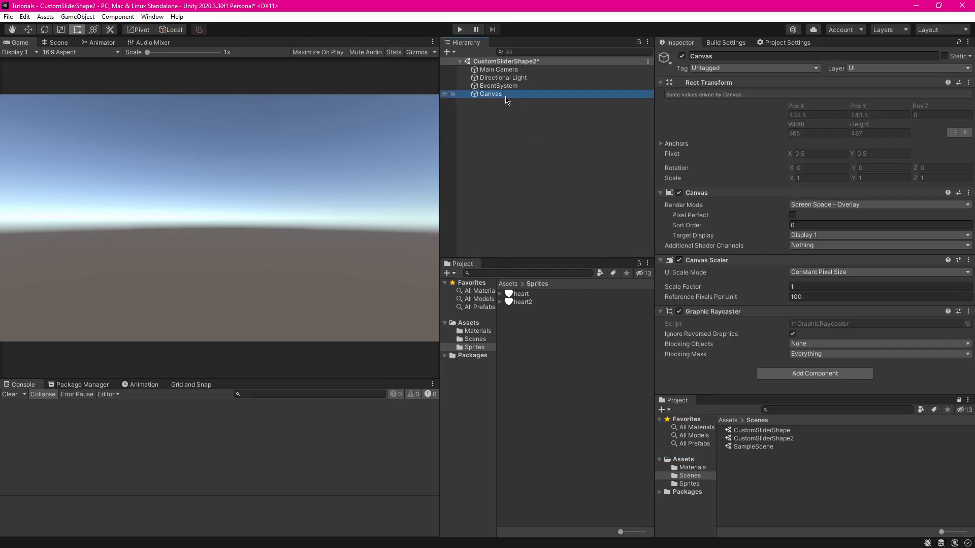
pyautogui.moveTo(455, 77)
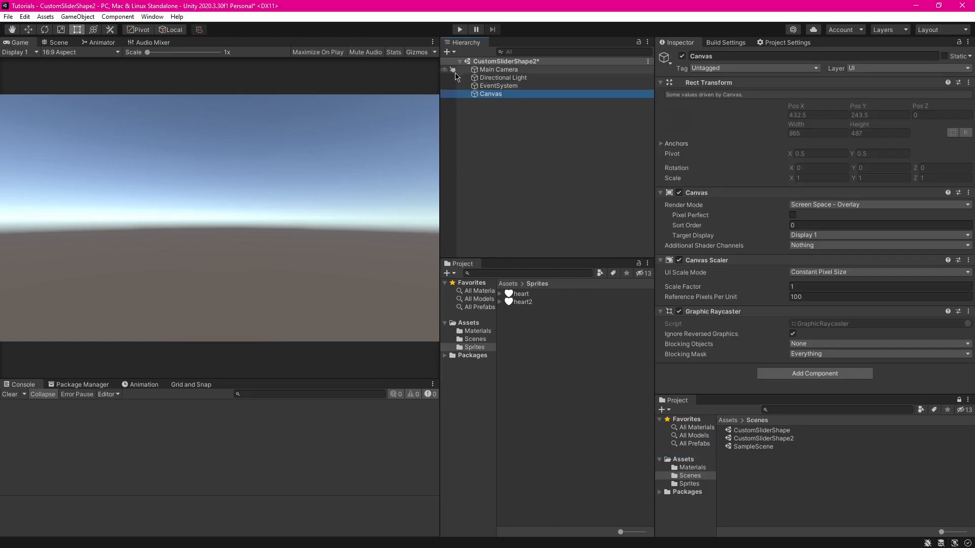
# Add a default UI Slider under the new Canvas, keeping its default name
pyautogui.rightClick(490, 93)
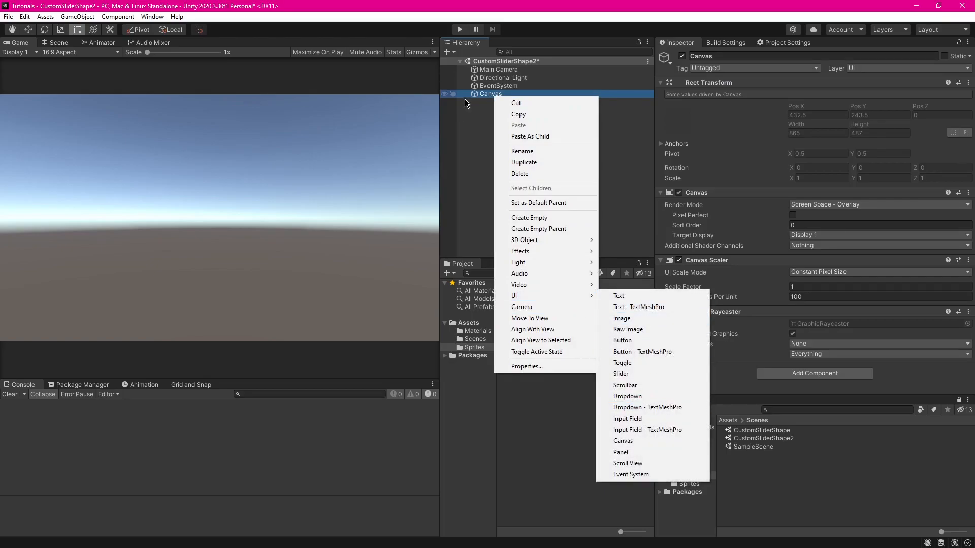
pyautogui.moveTo(628, 418)
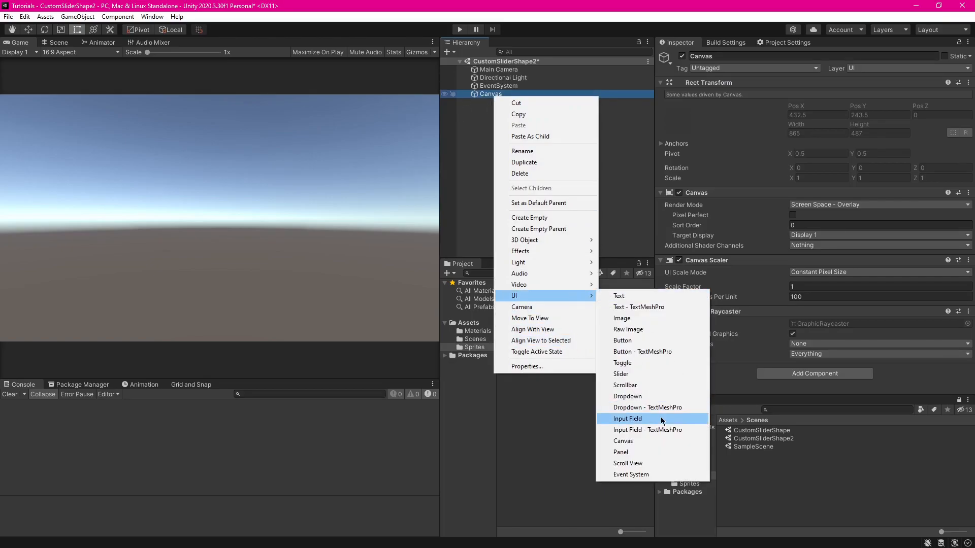
pyautogui.click(621, 373)
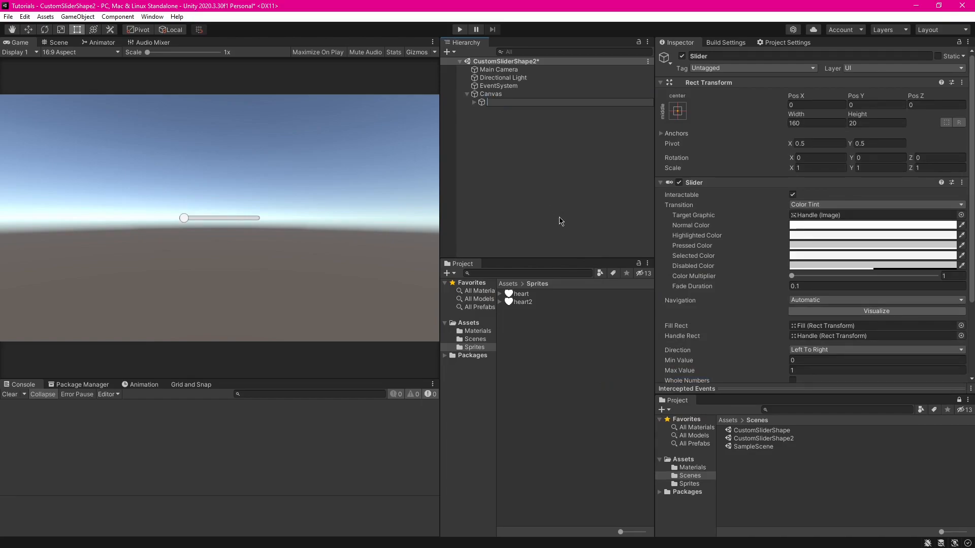
pyautogui.click(494, 101)
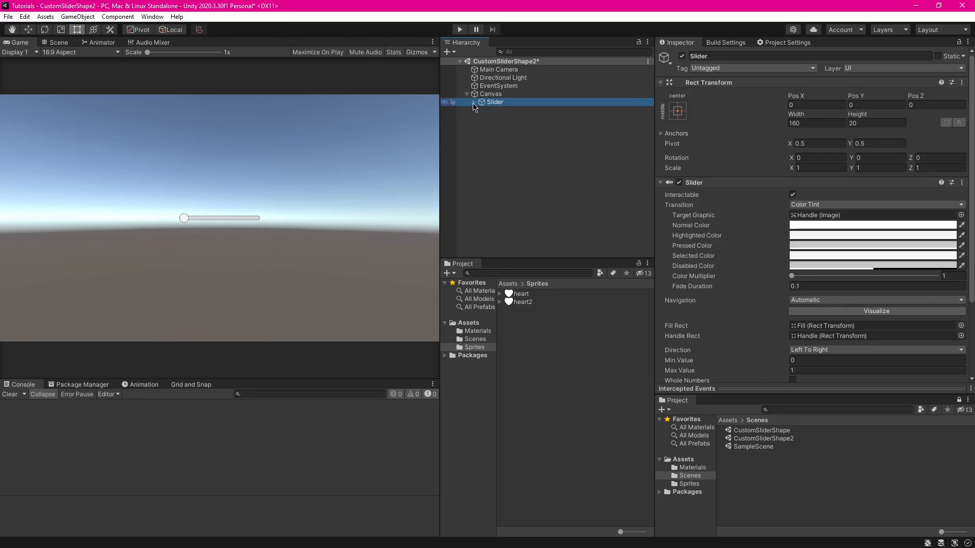
# Delete the slider's Handle Slide Area, leaving Background and Fill Area, and select Background
pyautogui.click(466, 101)
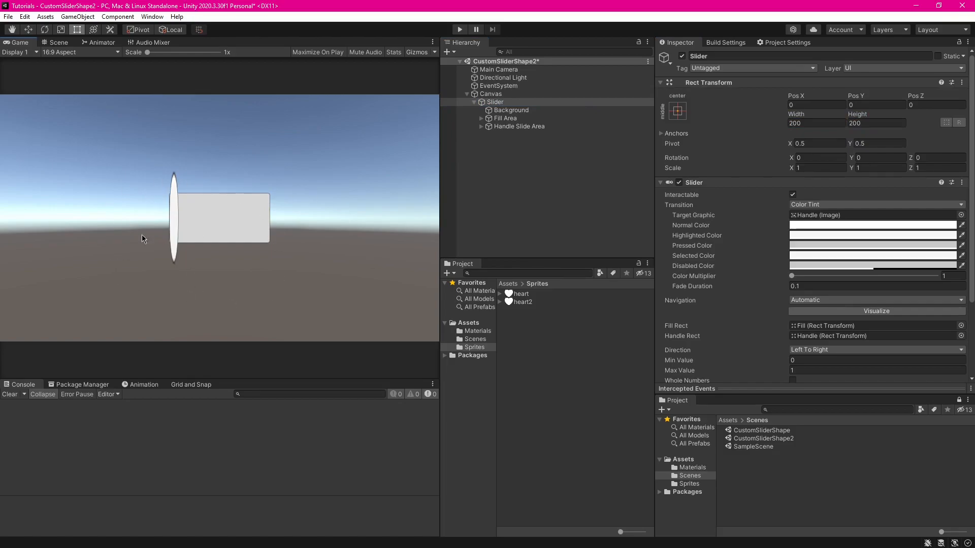
pyautogui.click(518, 126)
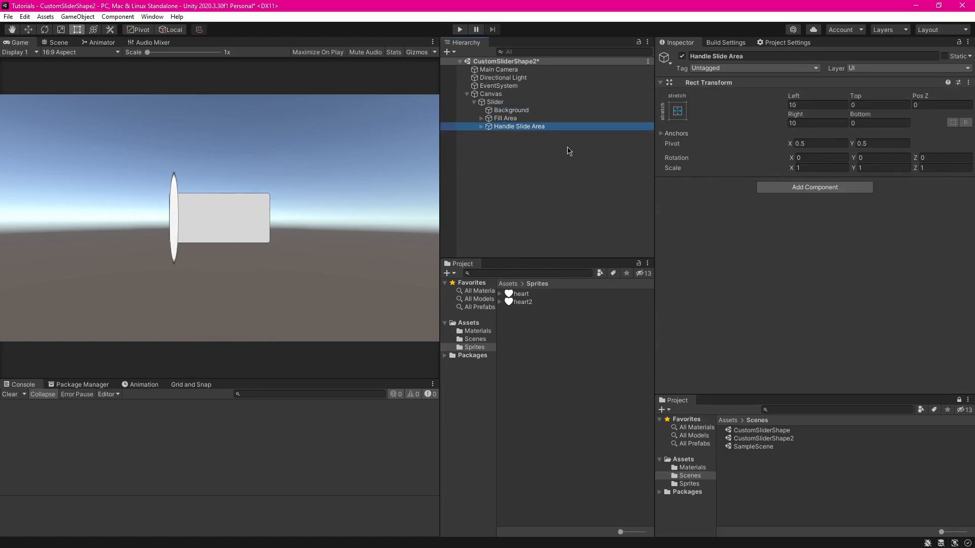
pyautogui.click(511, 109)
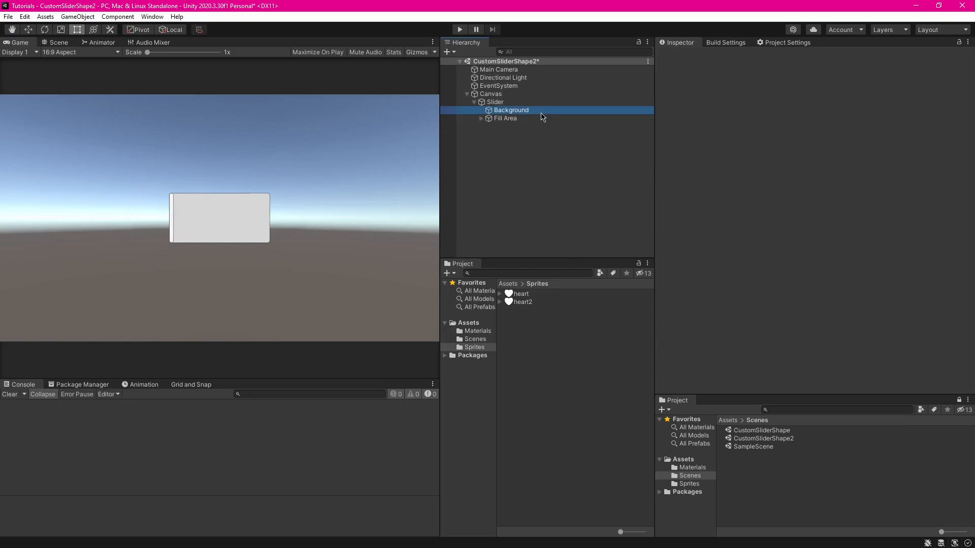
pyautogui.click(511, 109)
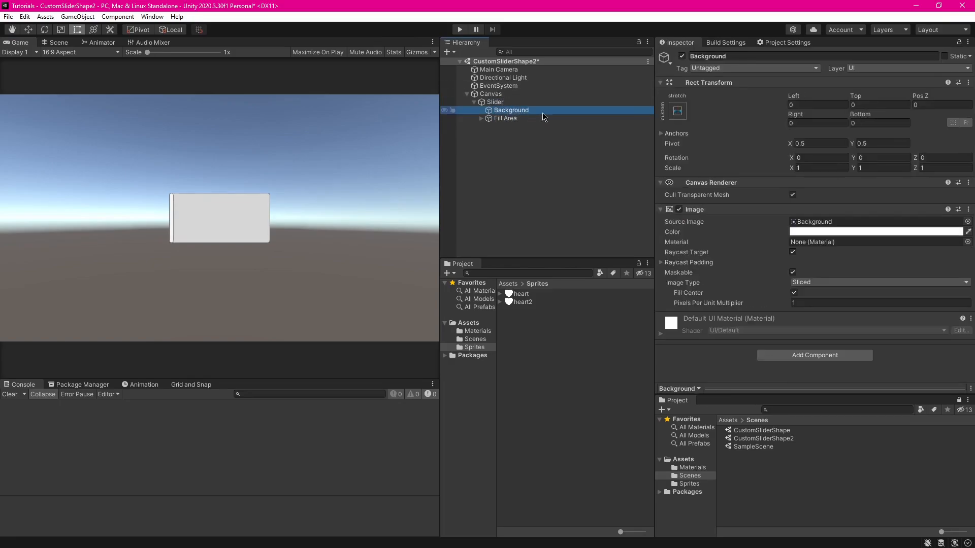
# Stretch the Background and Fill Area anchors across the whole slider square
pyautogui.click(676, 111)
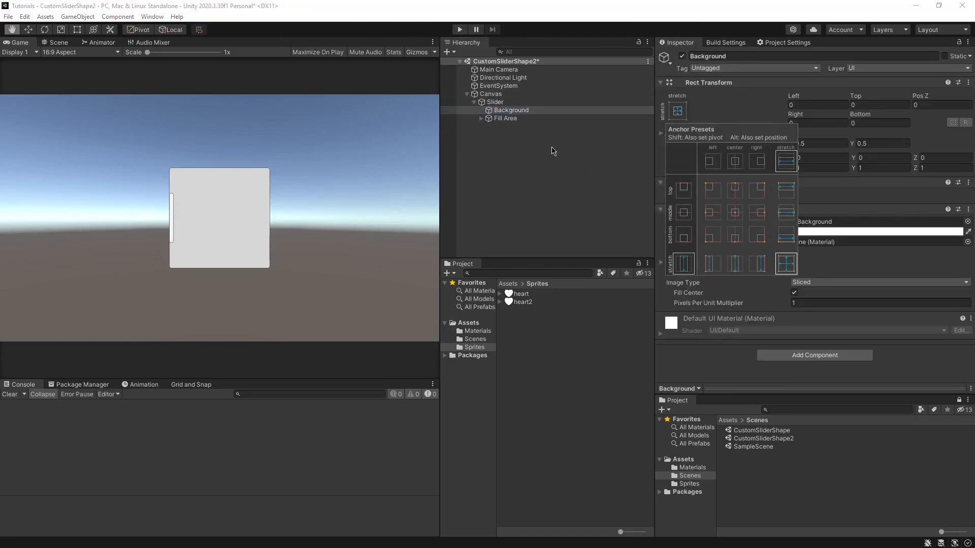
pyautogui.click(504, 118)
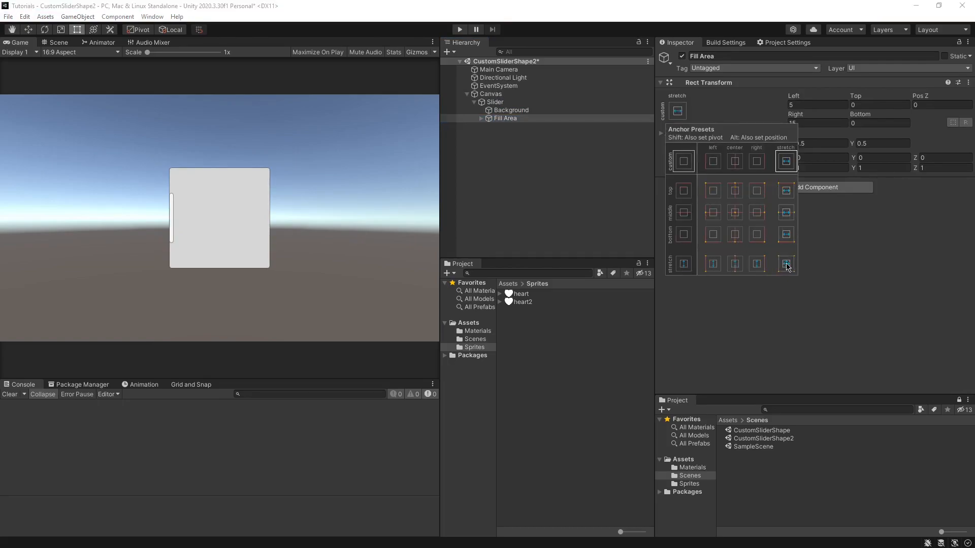
pyautogui.moveTo(740, 245)
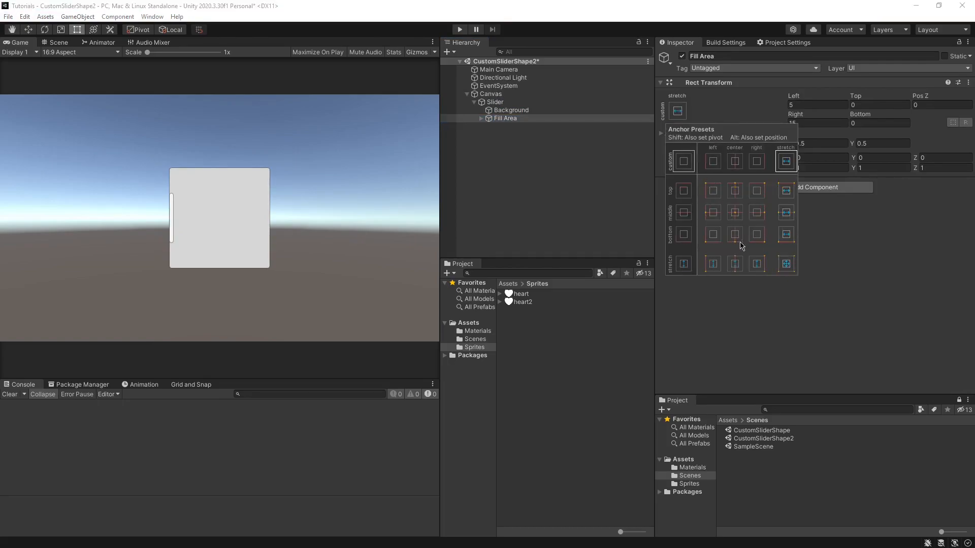
pyautogui.click(785, 263)
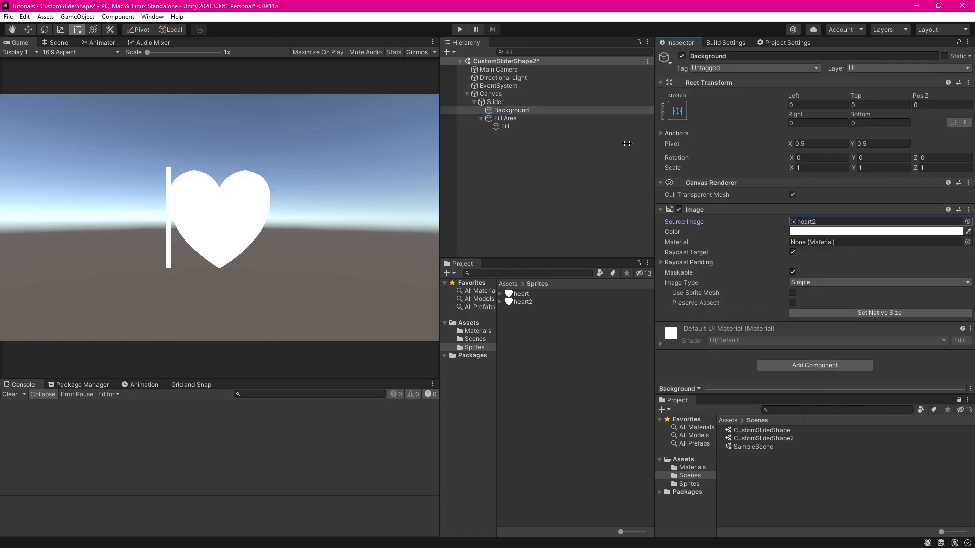
# Uncheck Interactable and set Transition to None on the Slider component
pyautogui.click(494, 102)
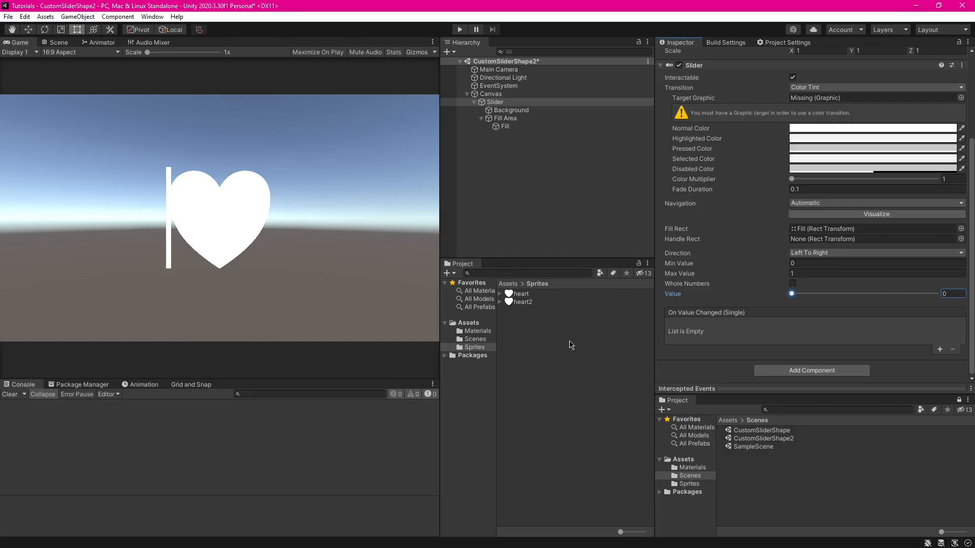
pyautogui.scroll(3)
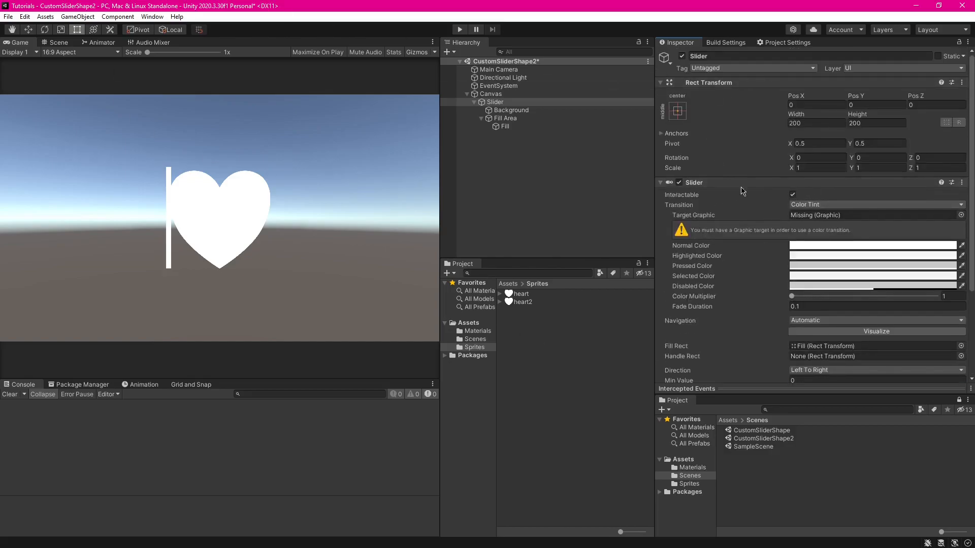
pyautogui.click(793, 195)
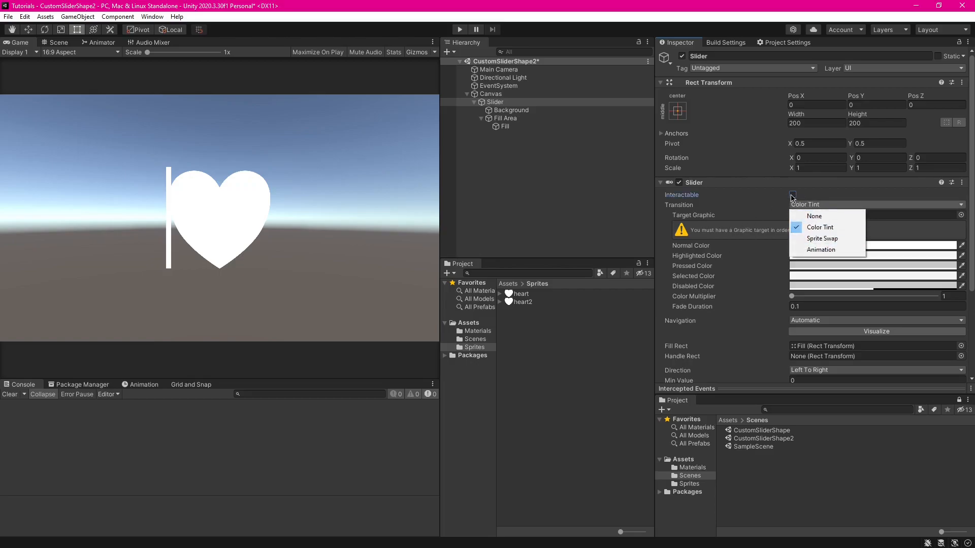
pyautogui.moveTo(813, 215)
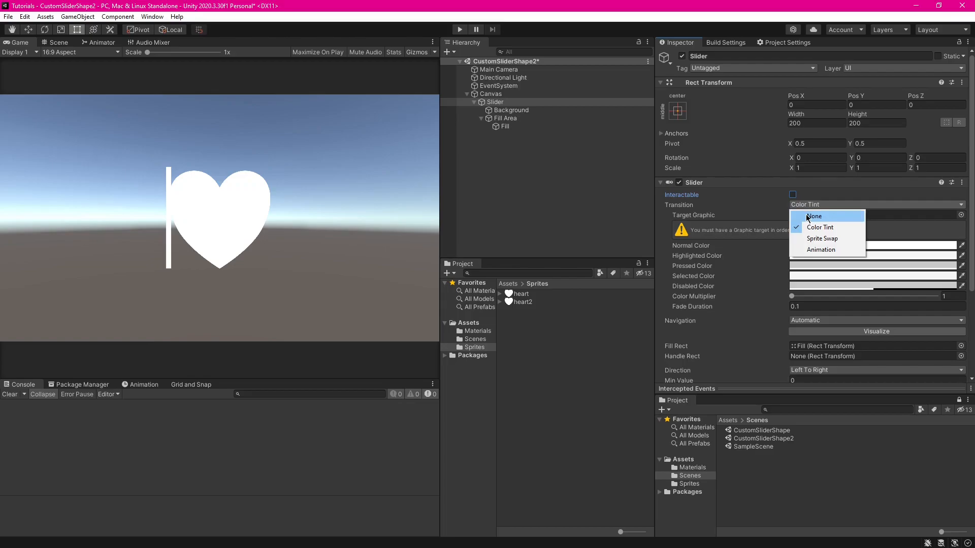
pyautogui.click(813, 215)
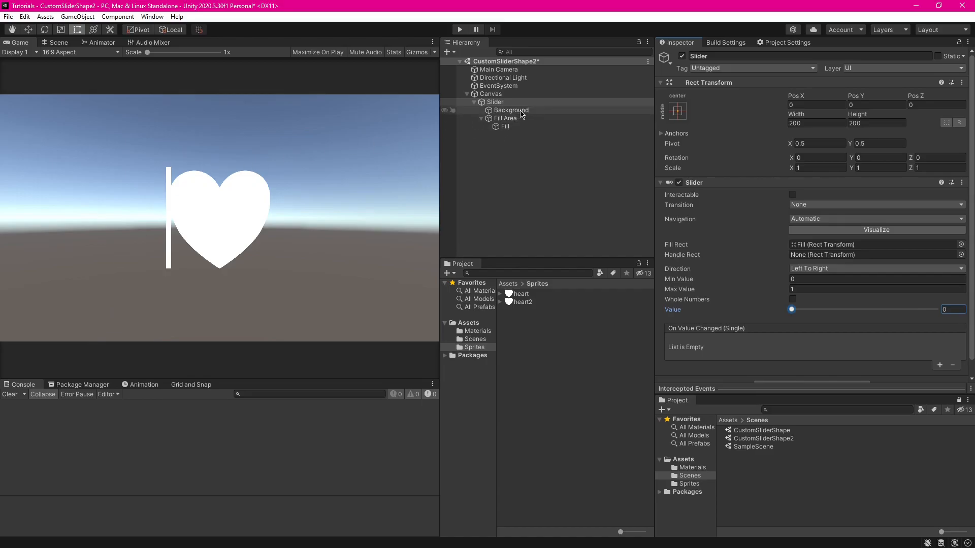
# Tint the heart Background dark red and the Fill bright red (FF2D2D)
pyautogui.click(509, 109)
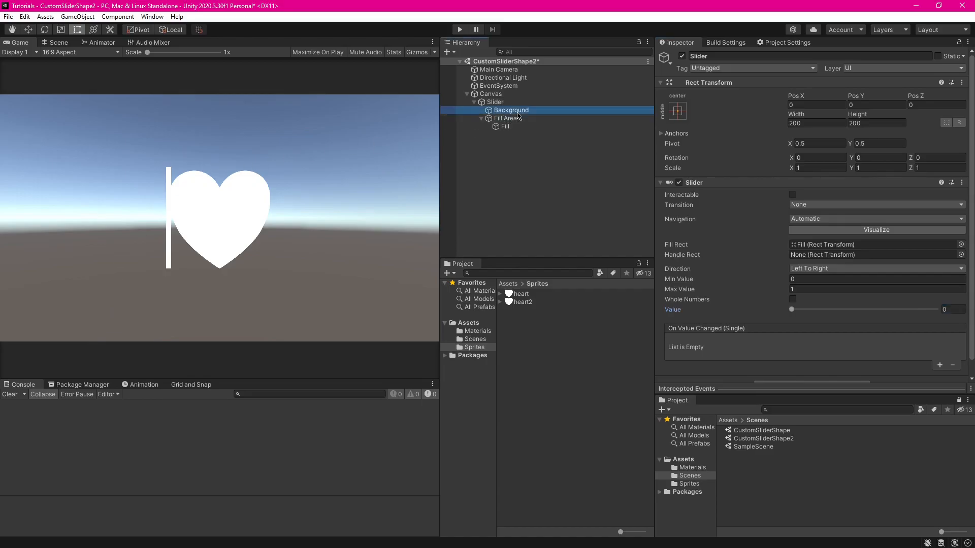
pyautogui.click(503, 126)
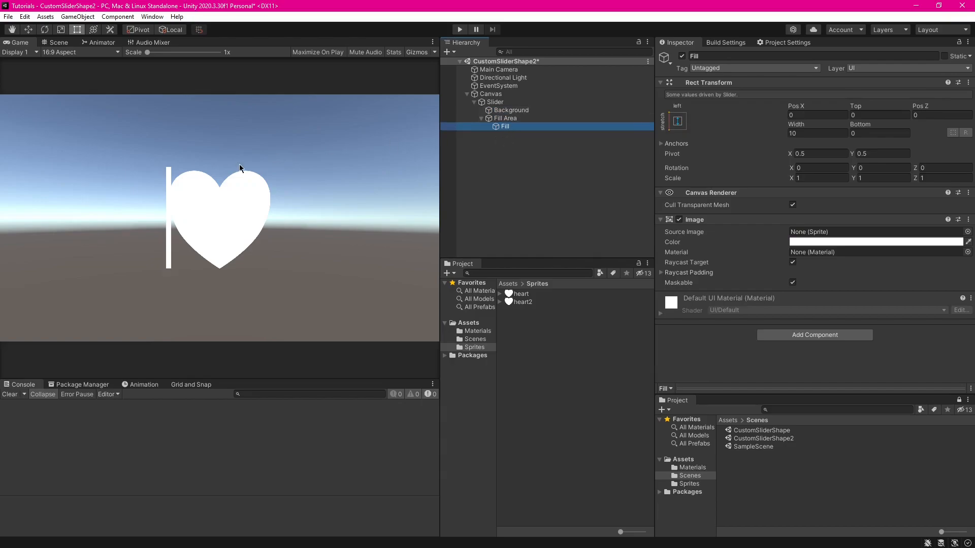
pyautogui.click(511, 110)
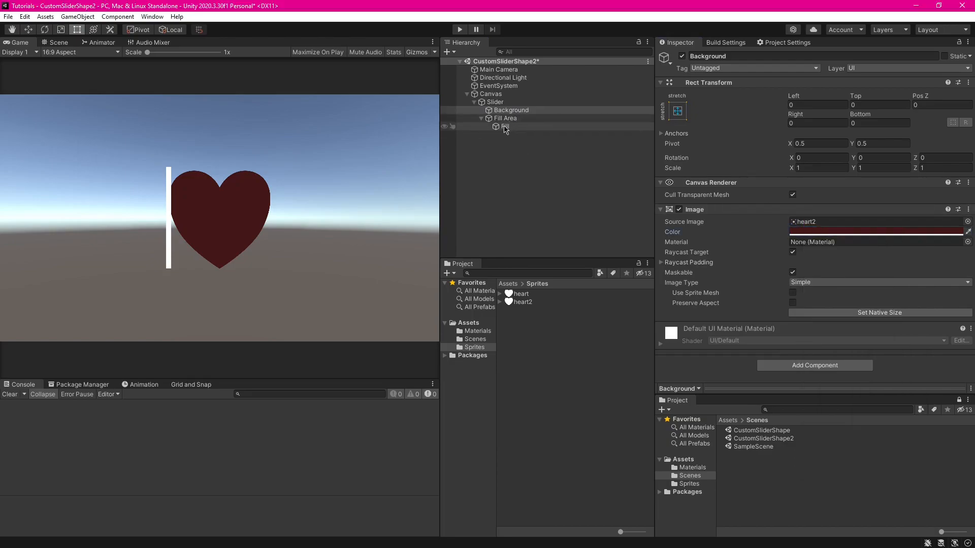
pyautogui.click(876, 231)
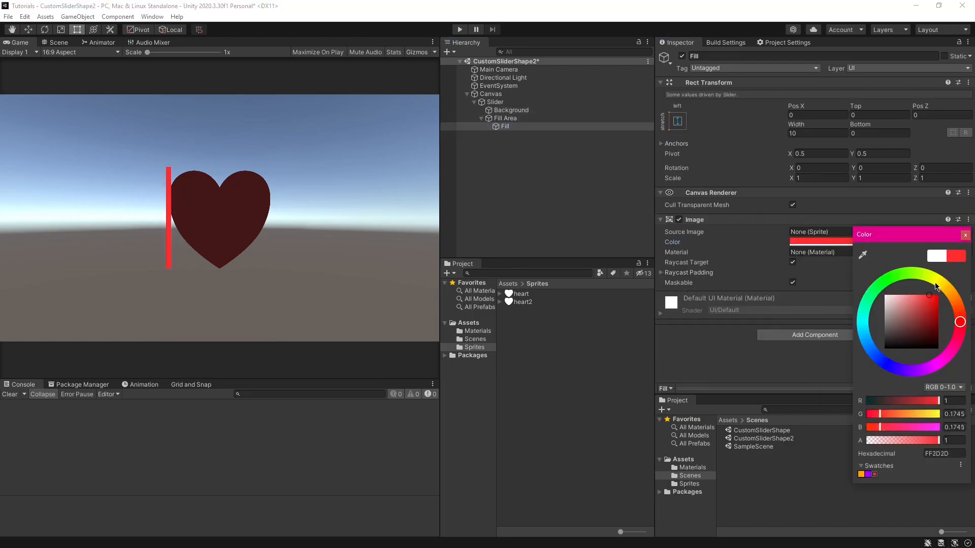
pyautogui.click(920, 294)
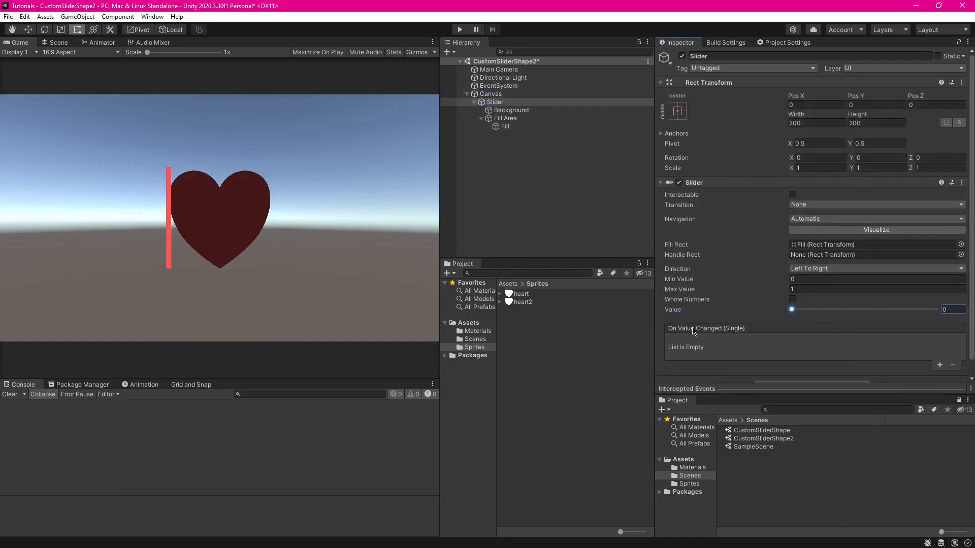
pyautogui.moveTo(525, 111)
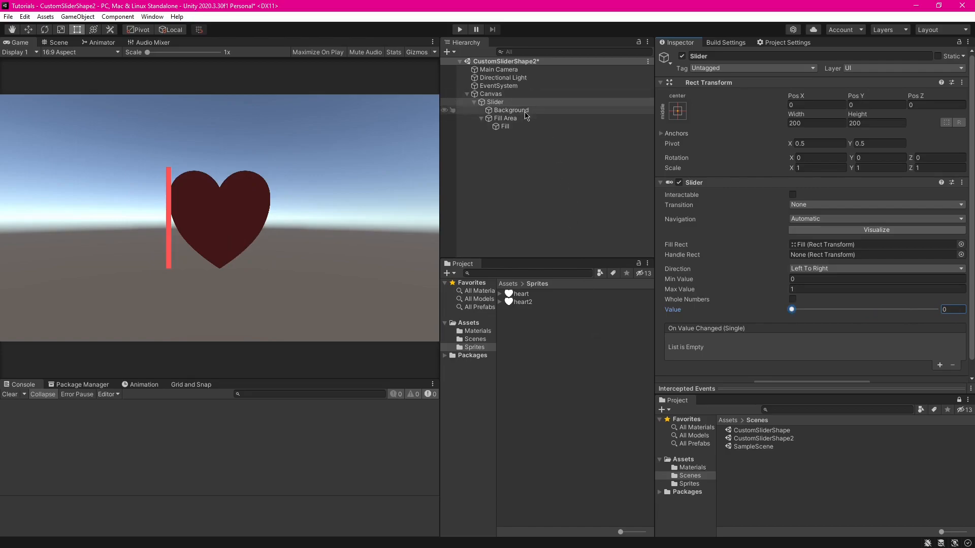
# Give Fill Area a heart2 Image and a Mask with Show Mask Graphic unchecked
pyautogui.click(505, 118)
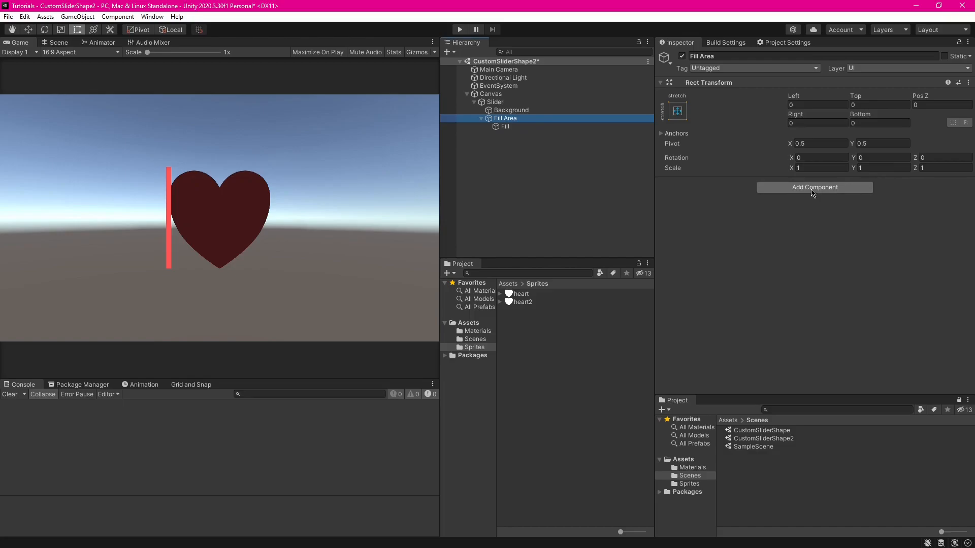
pyautogui.click(813, 187)
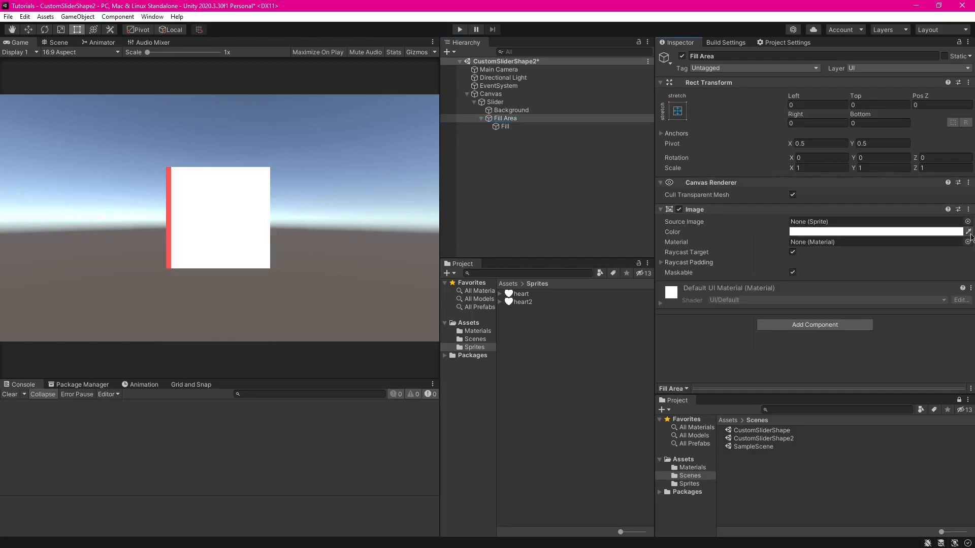
pyautogui.click(968, 221)
pyautogui.write('m')
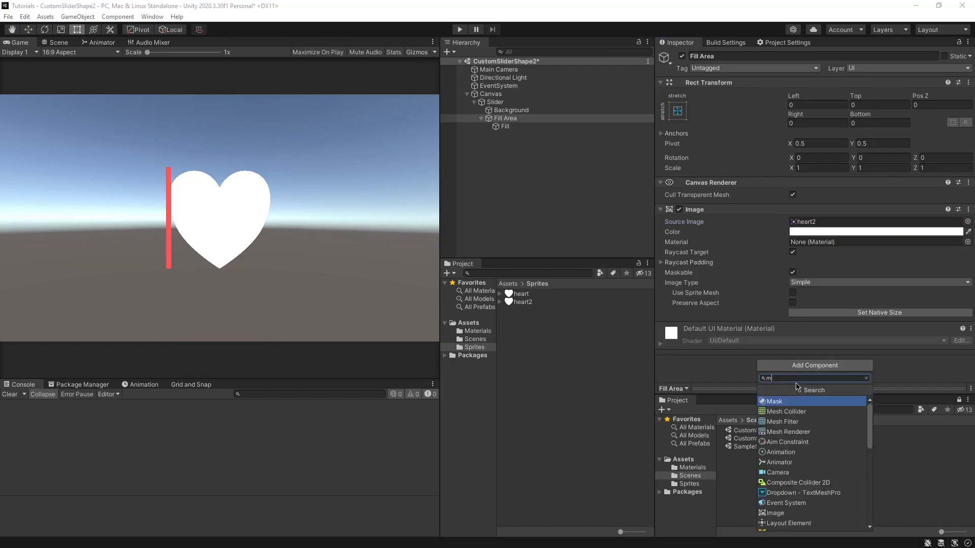
pyautogui.click(774, 401)
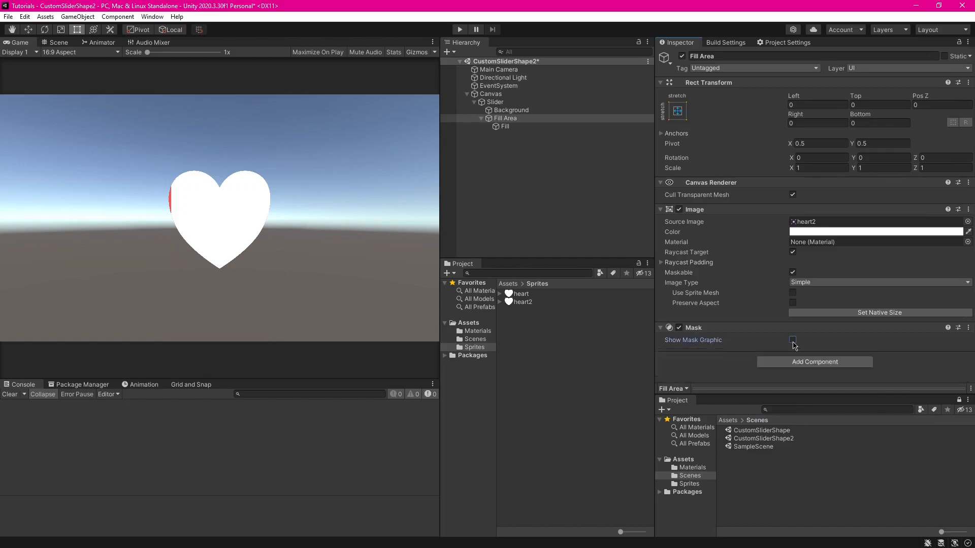
pyautogui.click(494, 102)
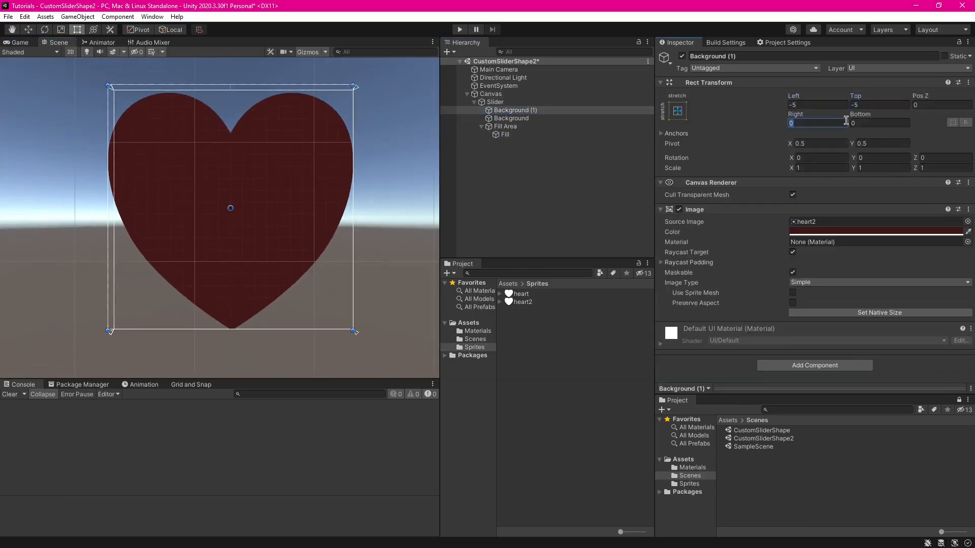
# Set the Slider's Direction to Bottom To Top so the red fill rises upward
pyautogui.click(496, 102)
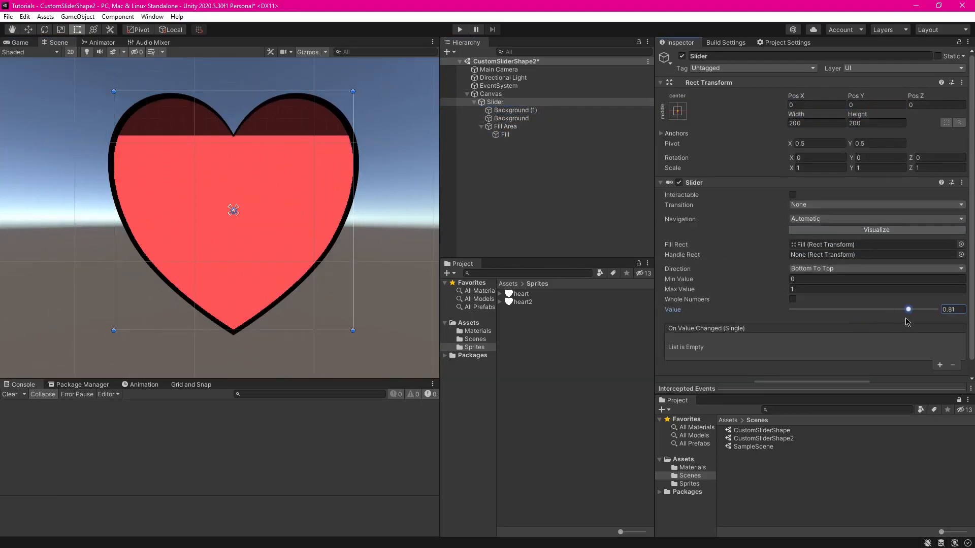